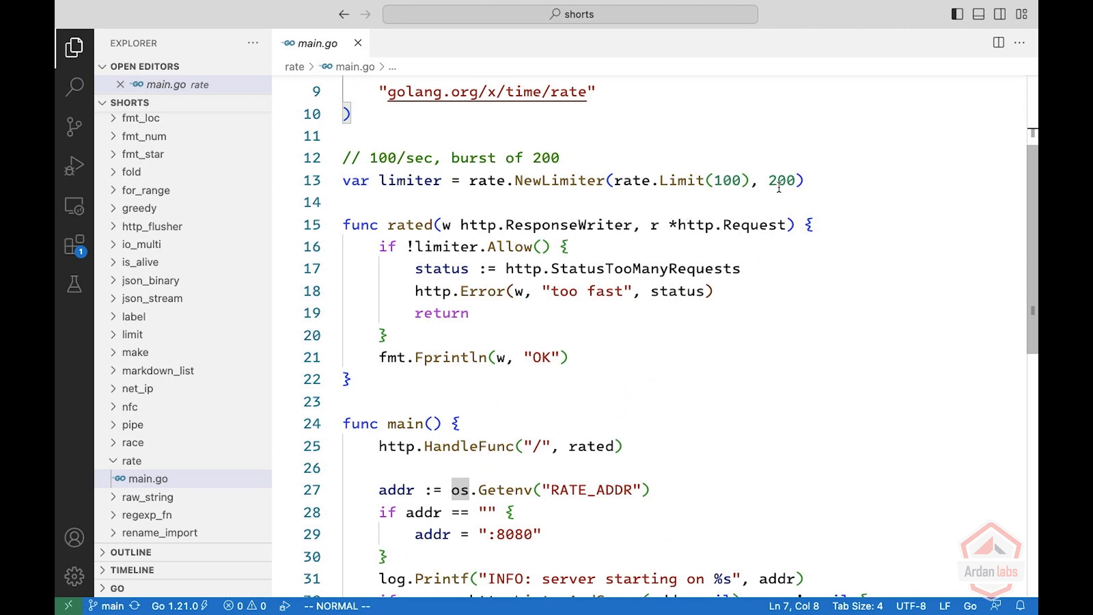
pyautogui.moveTo(402, 247)
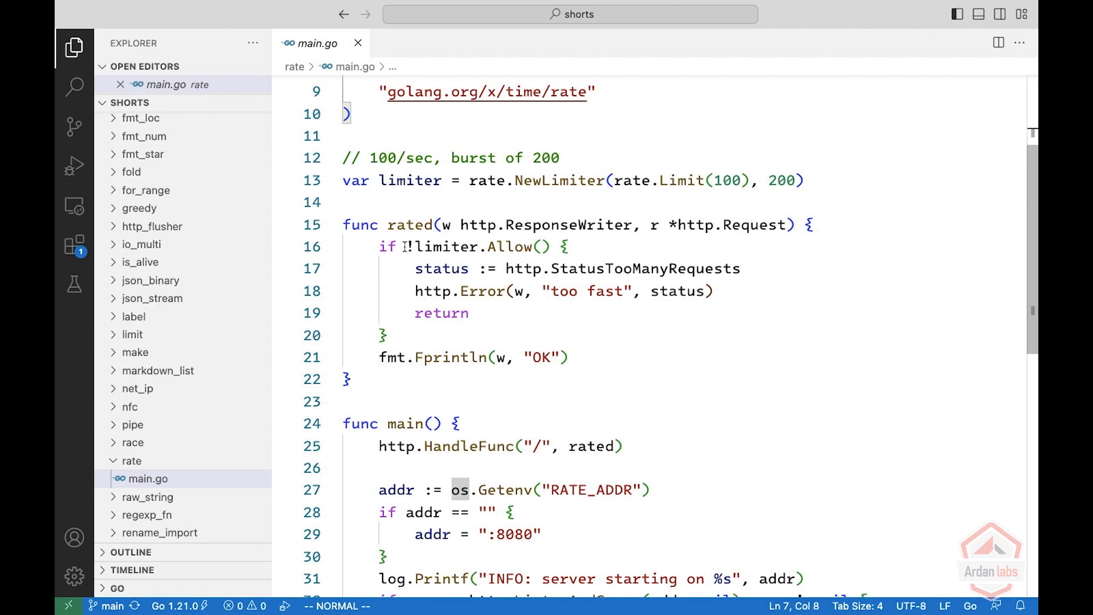
# Step: Run the rate-limited Go server via Debug: Start Without Debugging from the Command Palette
pyautogui.click(428, 247)
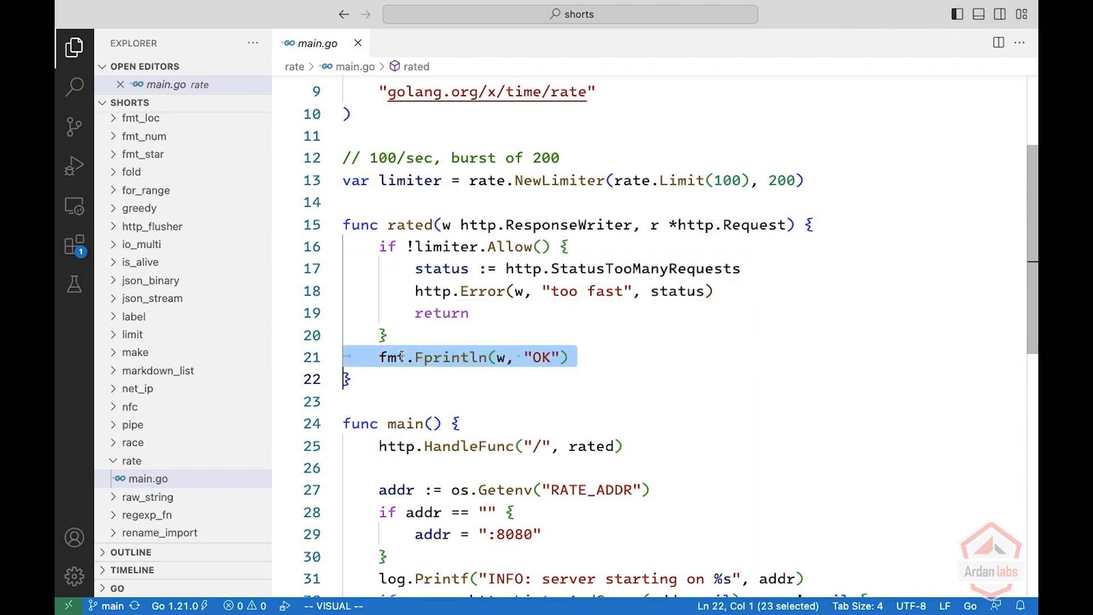
pyautogui.moveTo(515, 474)
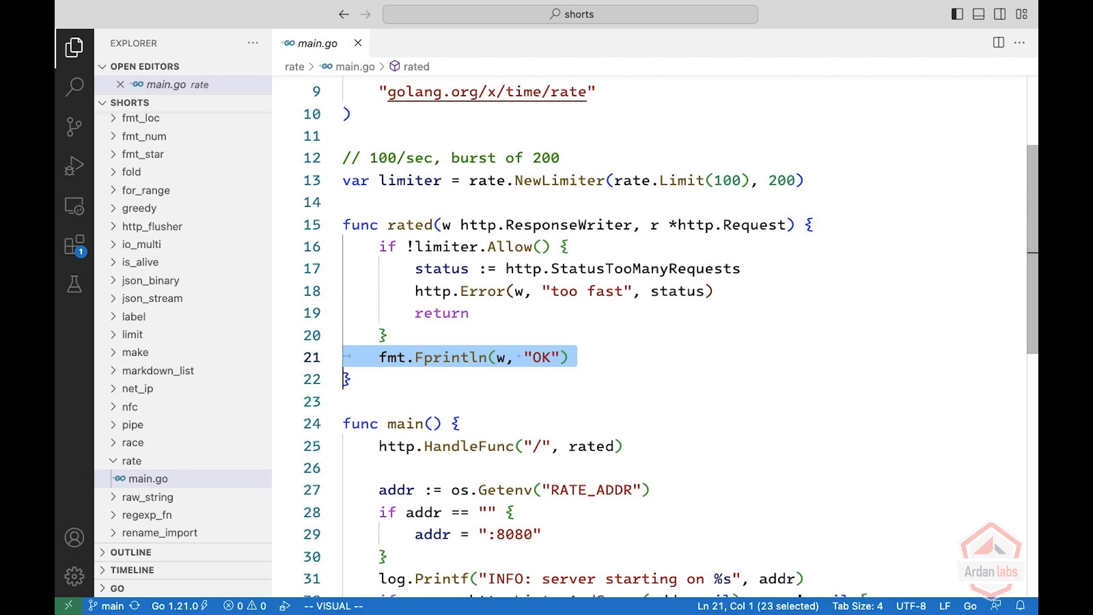
pyautogui.press('Cmd+Shift+P')
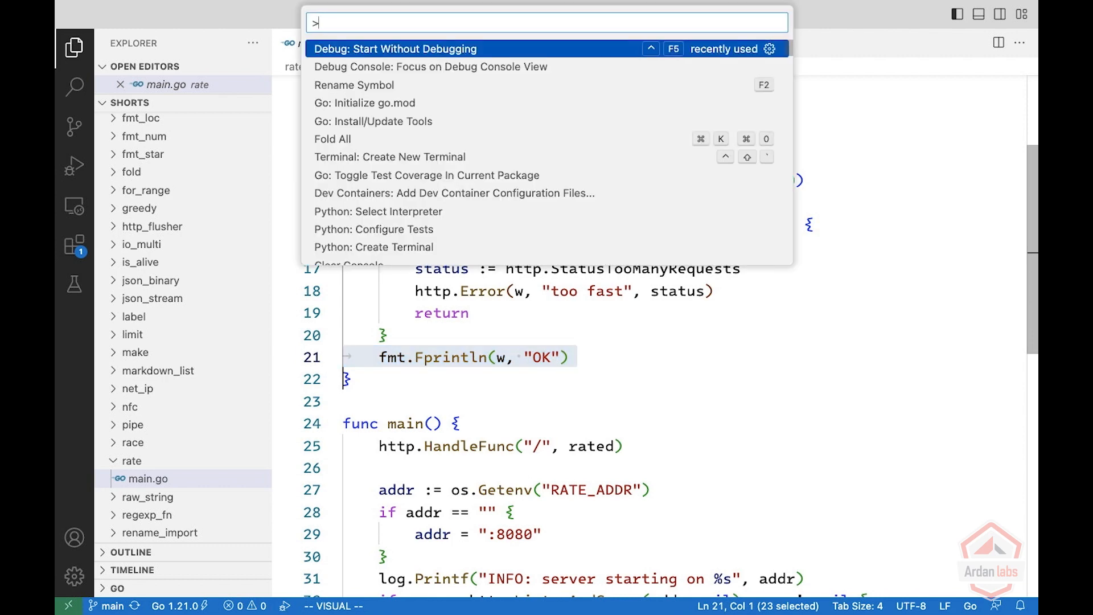
pyautogui.click(397, 49)
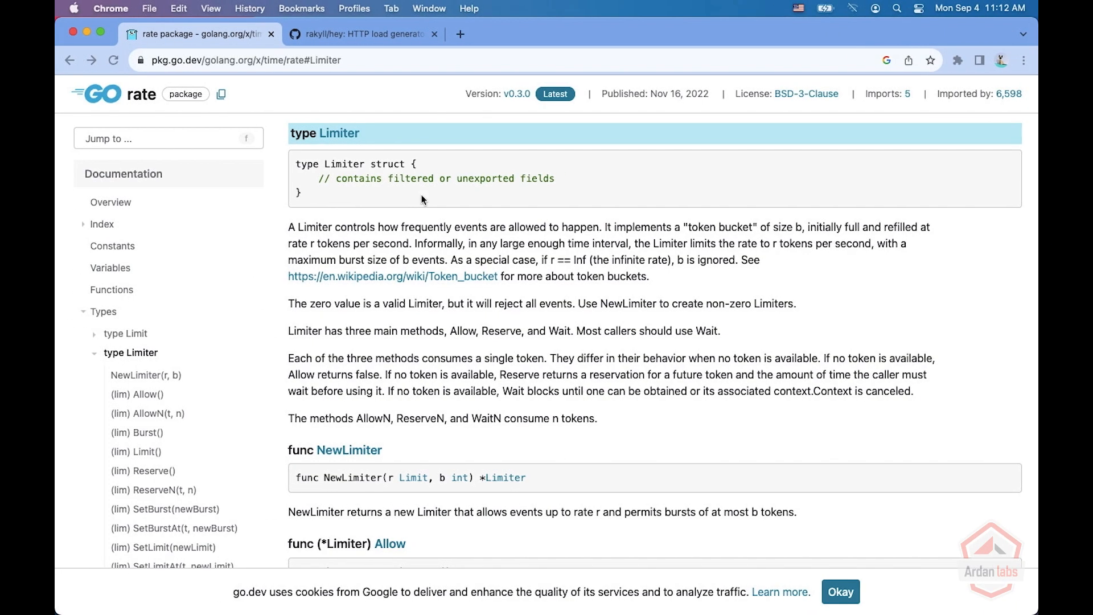
# Step: Switch to the Chrome tab showing the pkg.go.dev rate package docs at type Limiter
pyautogui.click(365, 34)
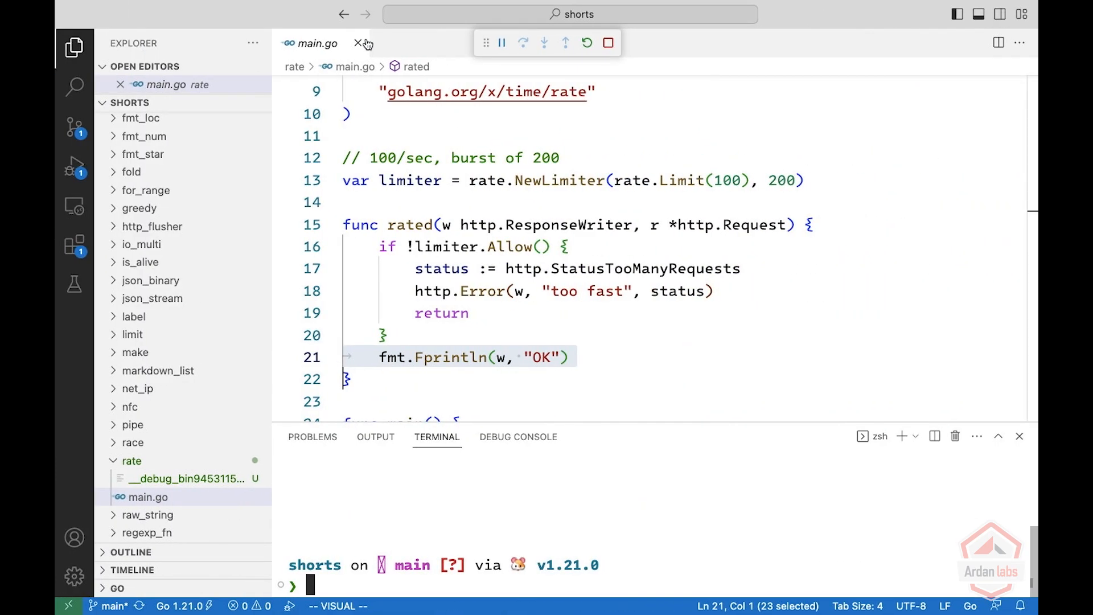
pyautogui.write('h')
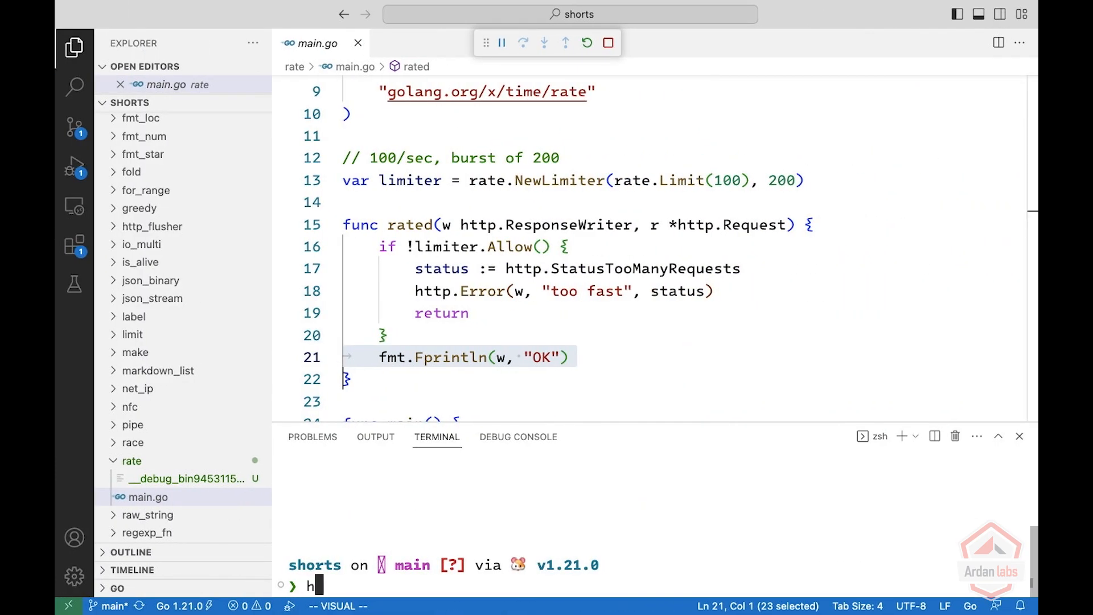
pyautogui.write('ey -n 1000')
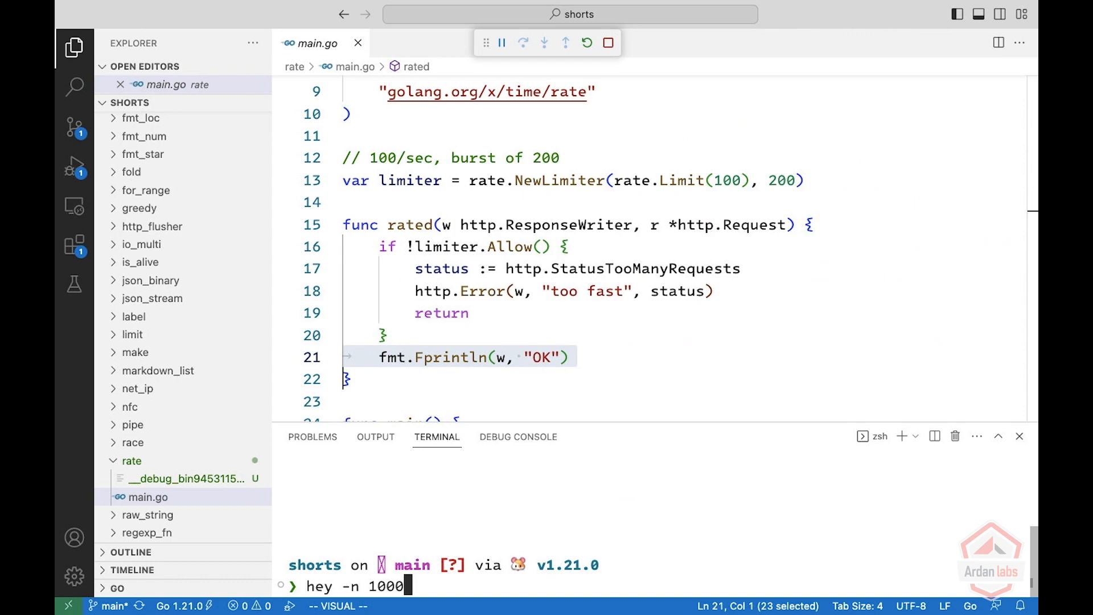
pyautogui.write('http:')
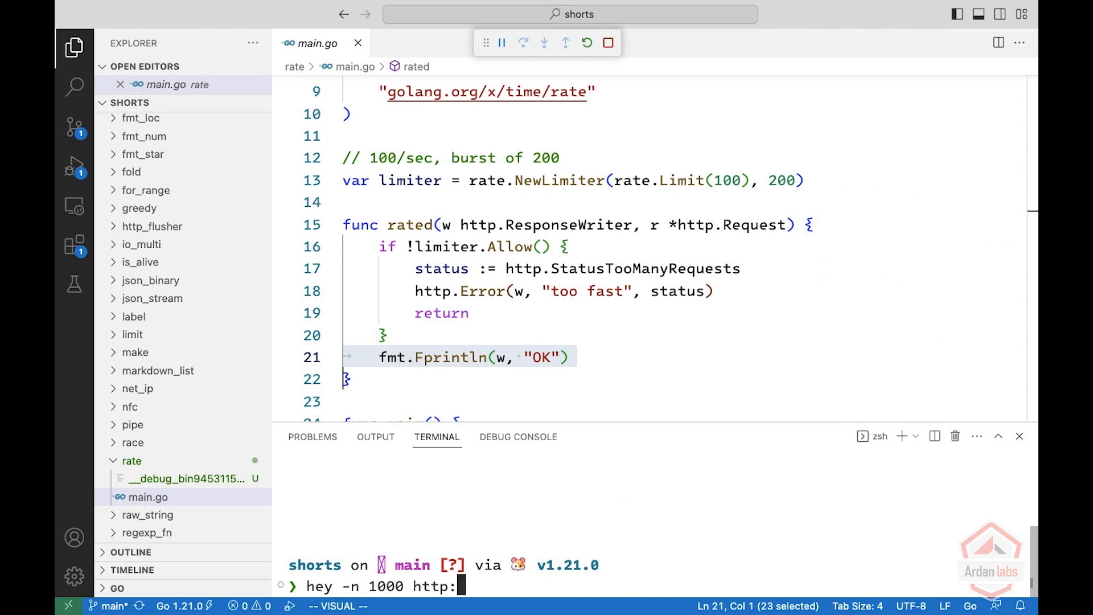
pyautogui.write('//localhost:8')
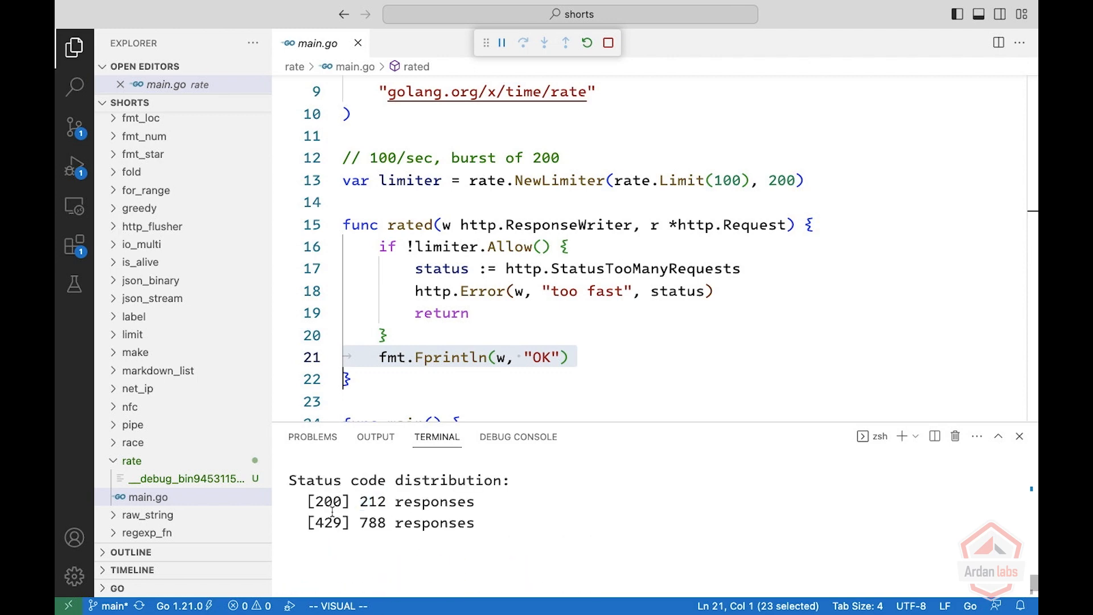
# Step: Highlight the 788 count of 429 responses in the hey results
pyautogui.doubleClick(371, 523)
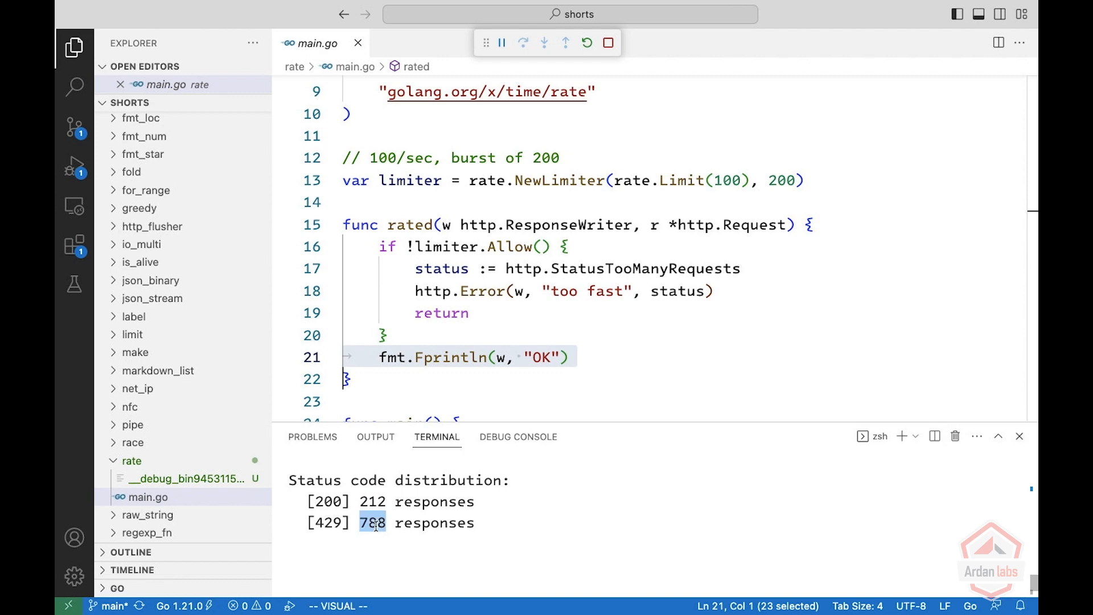